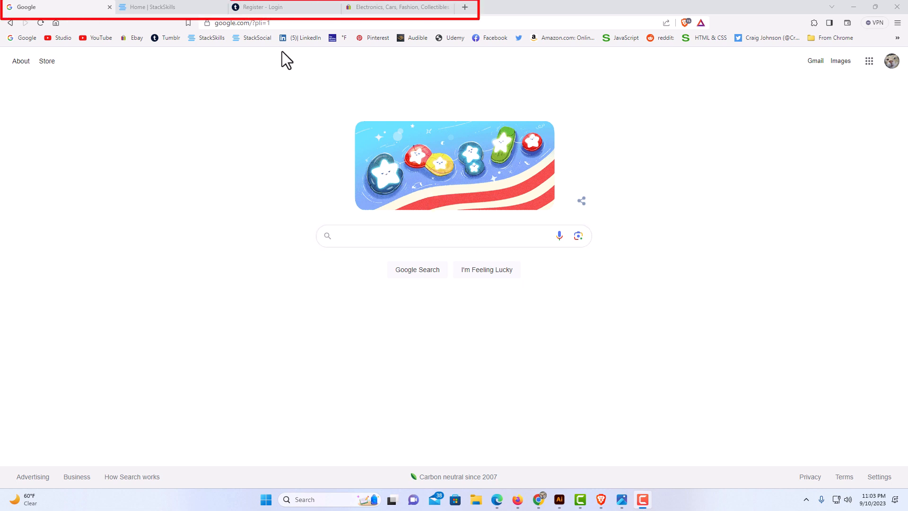
mouse_move(382, 27)
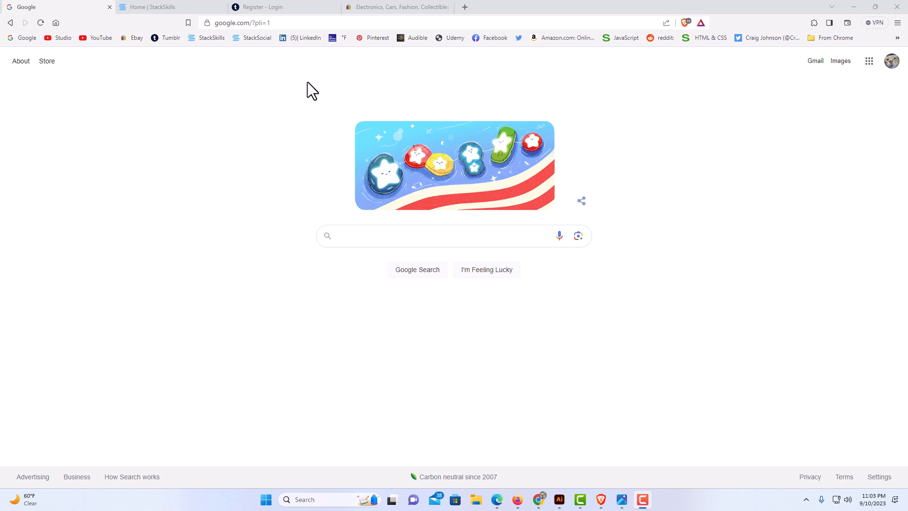
mouse_move(333, 86)
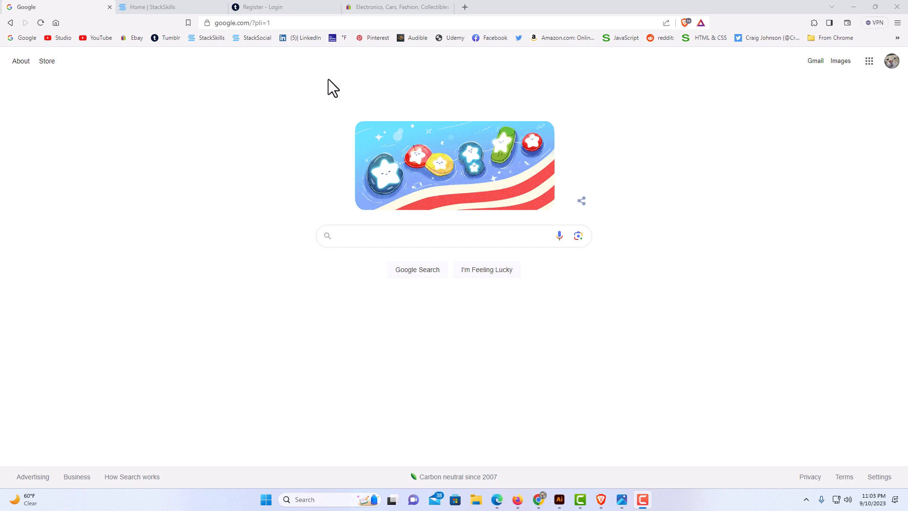
mouse_move(349, 88)
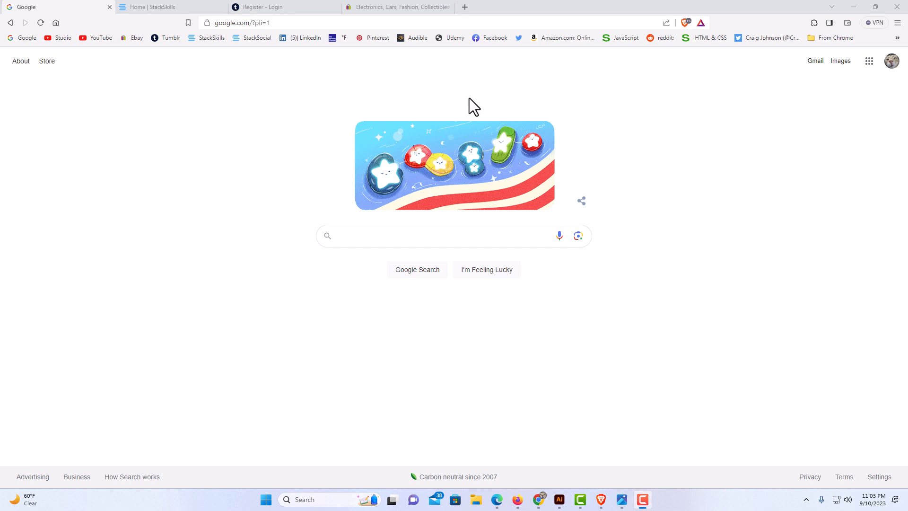
Reach Brave's Settings page through the main hamburger menu.
click(109, 7)
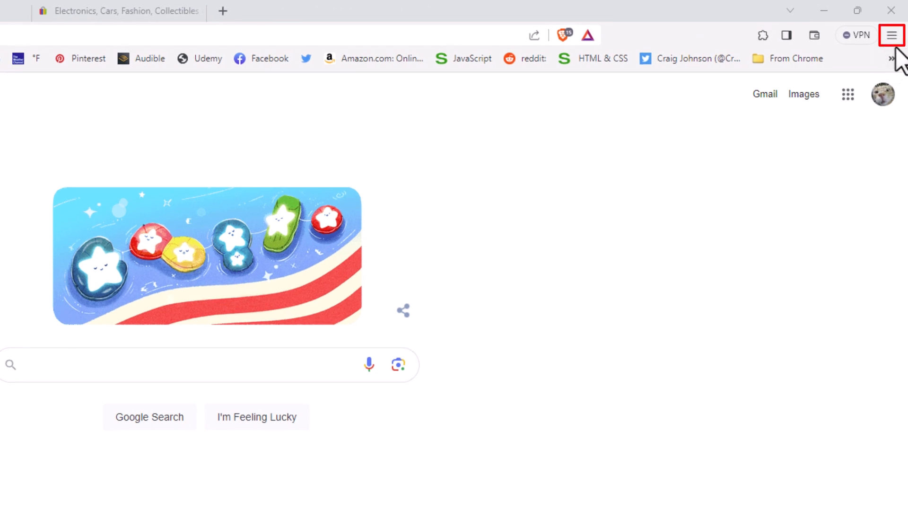
click(891, 35)
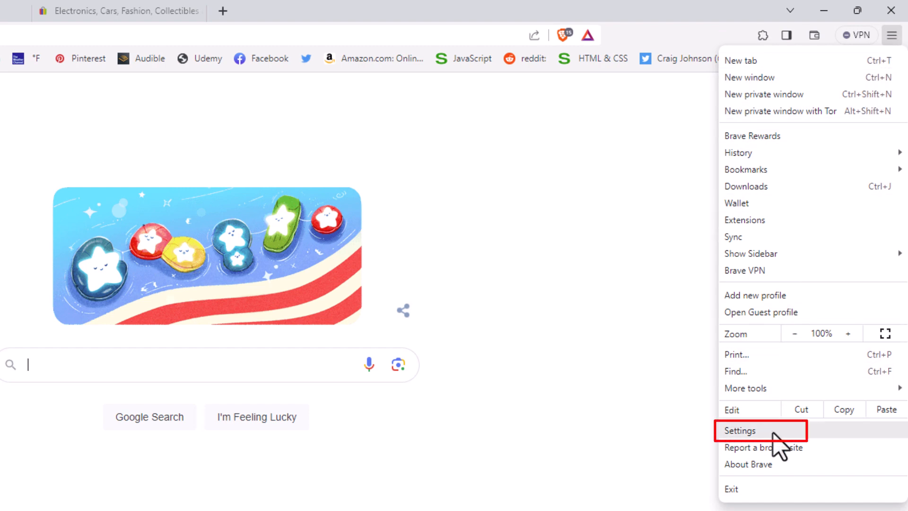
click(739, 431)
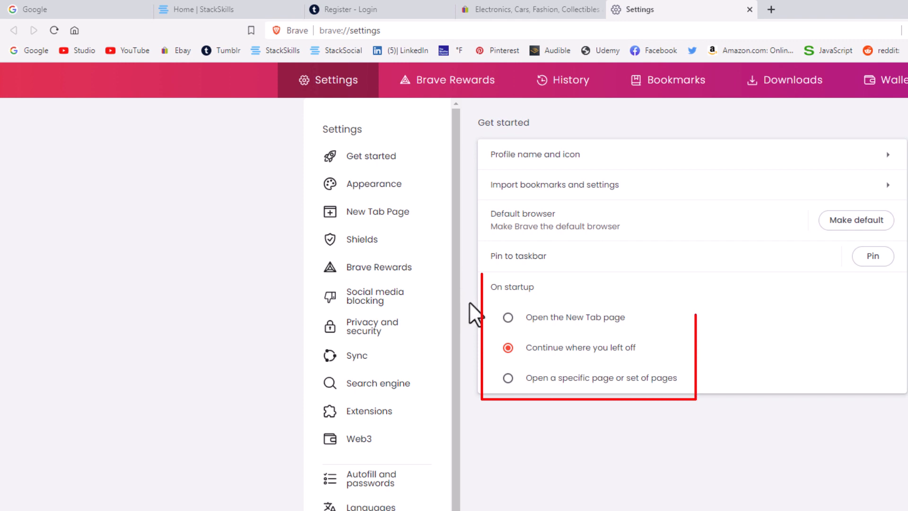
mouse_move(686, 349)
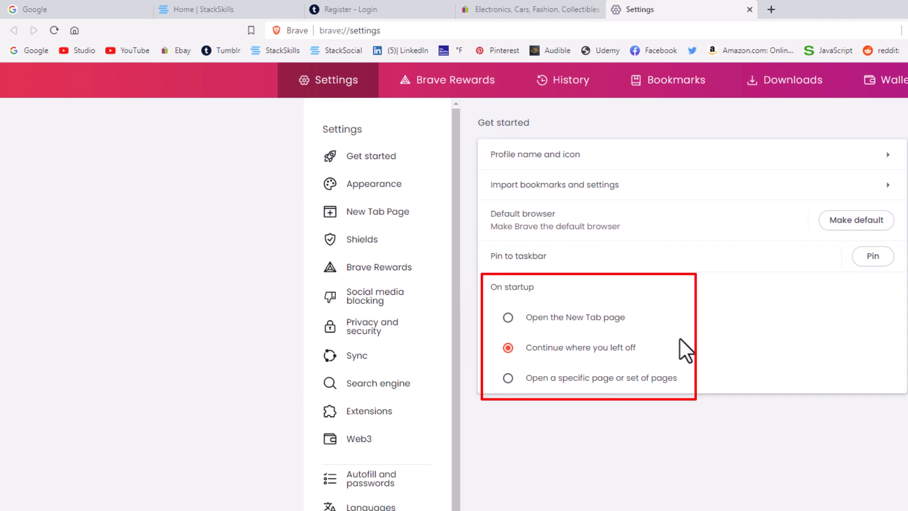
mouse_move(666, 335)
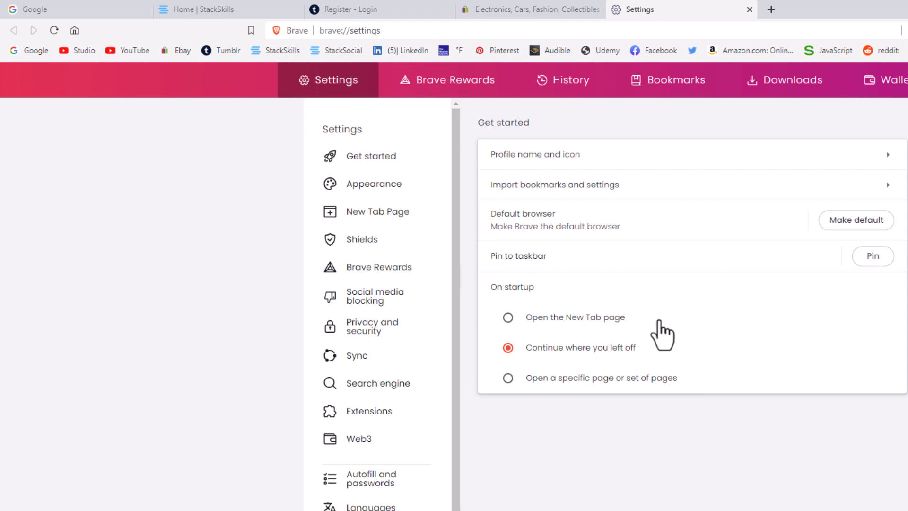
mouse_move(664, 355)
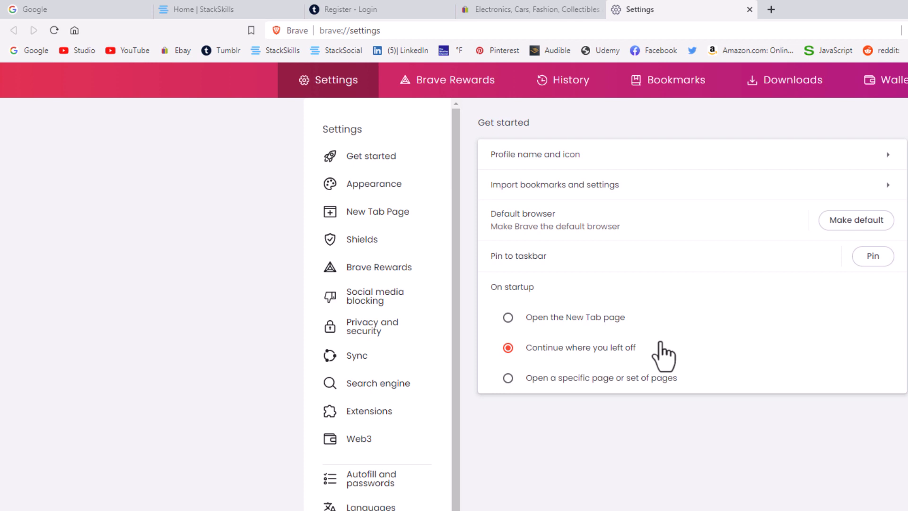
mouse_move(703, 389)
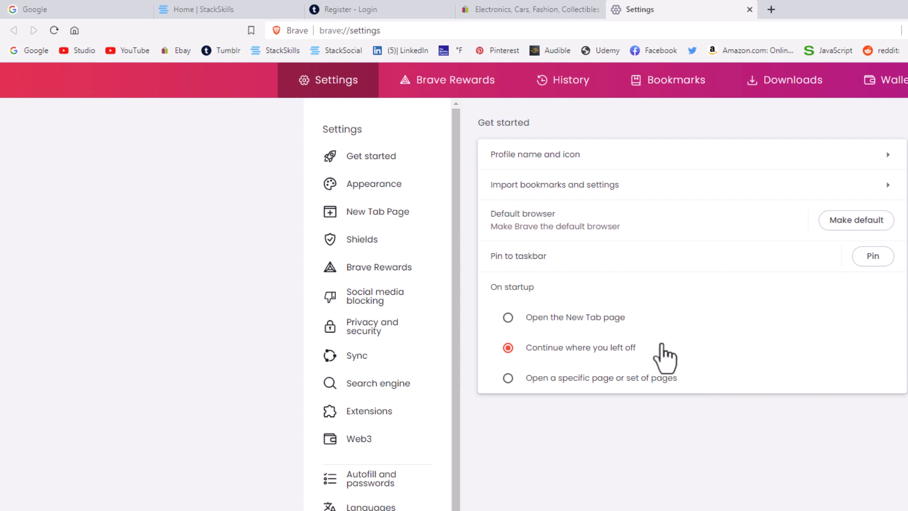
Select 'Continue where you left off' under On startup so previous tabs reopen.
click(508, 349)
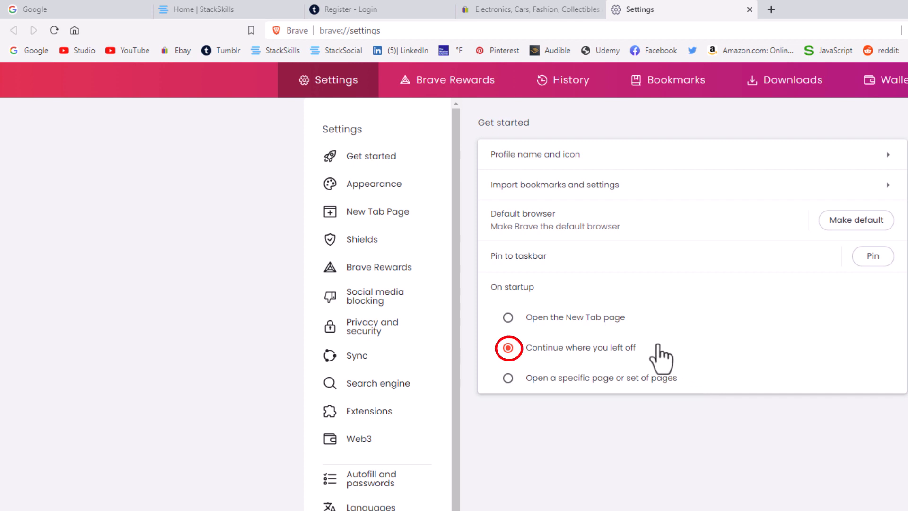